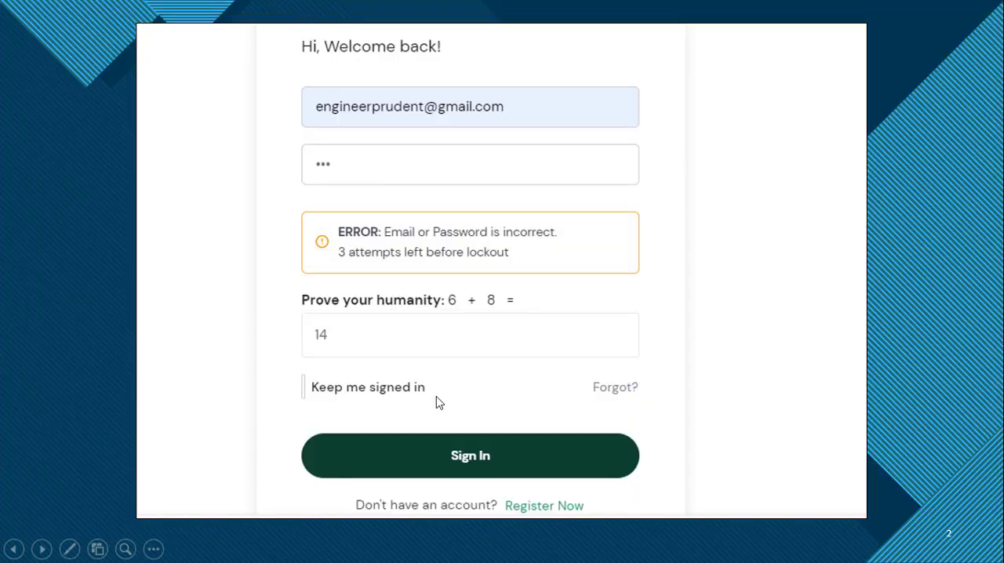
mouse_move(534, 274)
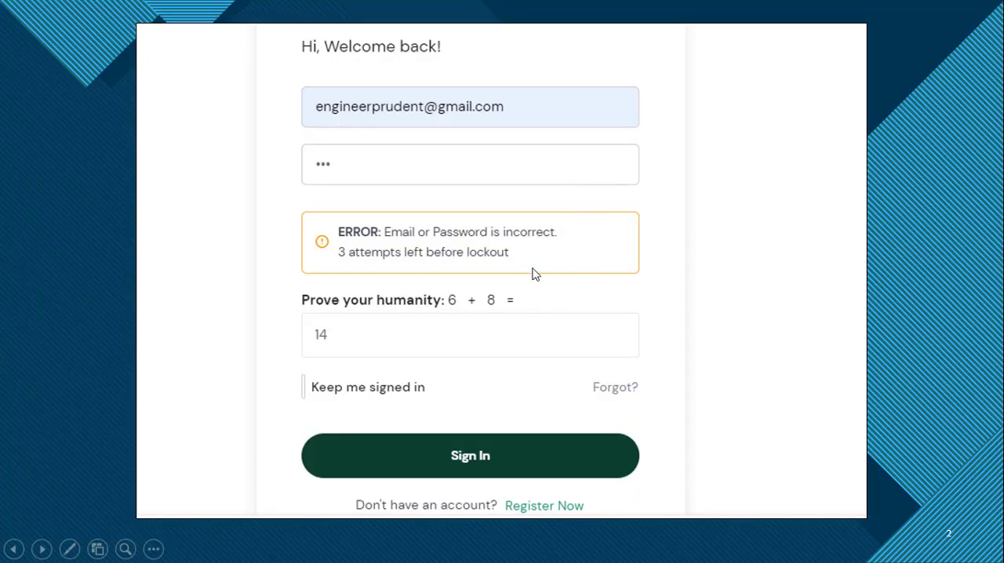
mouse_move(516, 279)
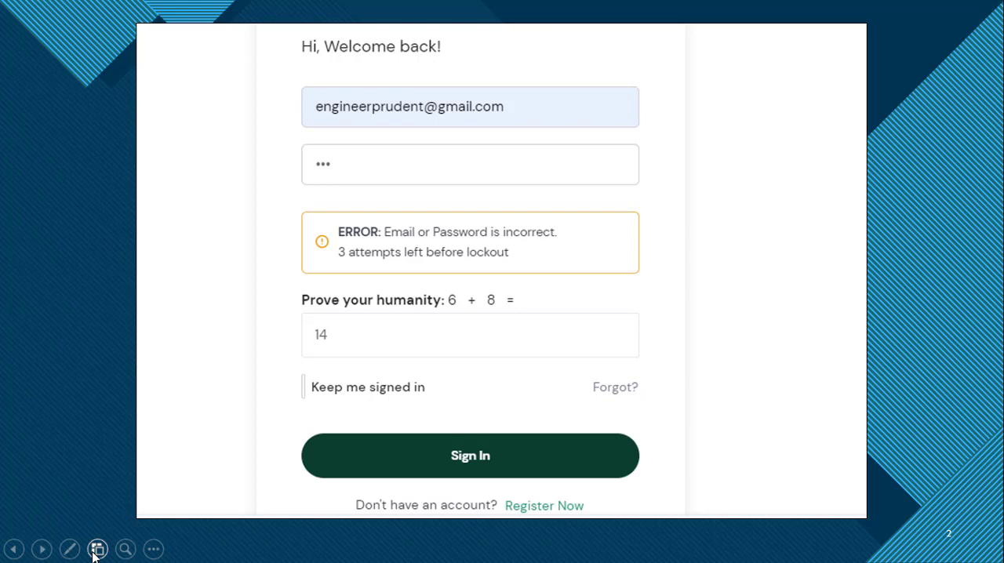
Switch the slideshow pen to red ink and mark up the login slide.
left_click(69, 548)
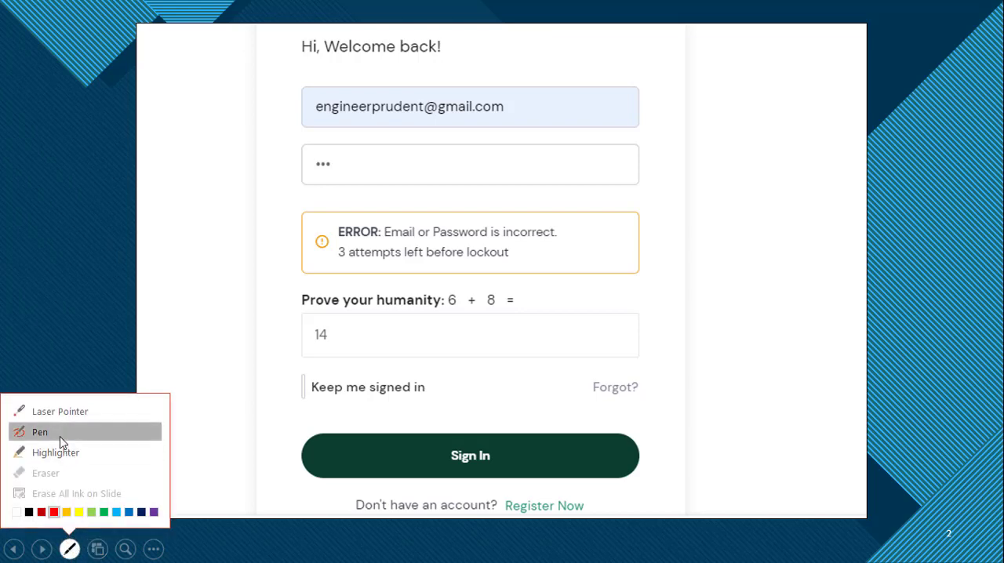
left_click(39, 431)
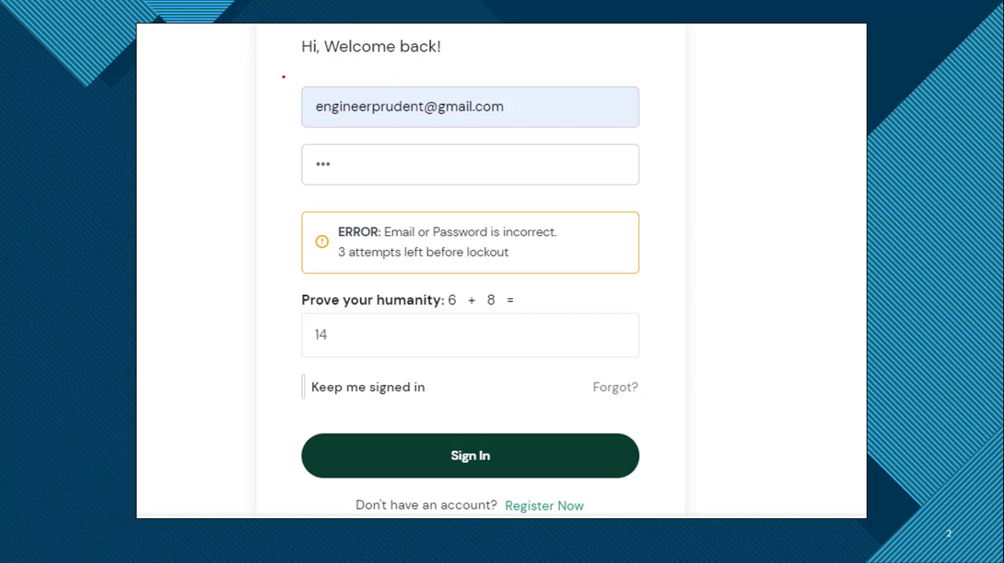
left_click_drag(282, 74, 623, 140)
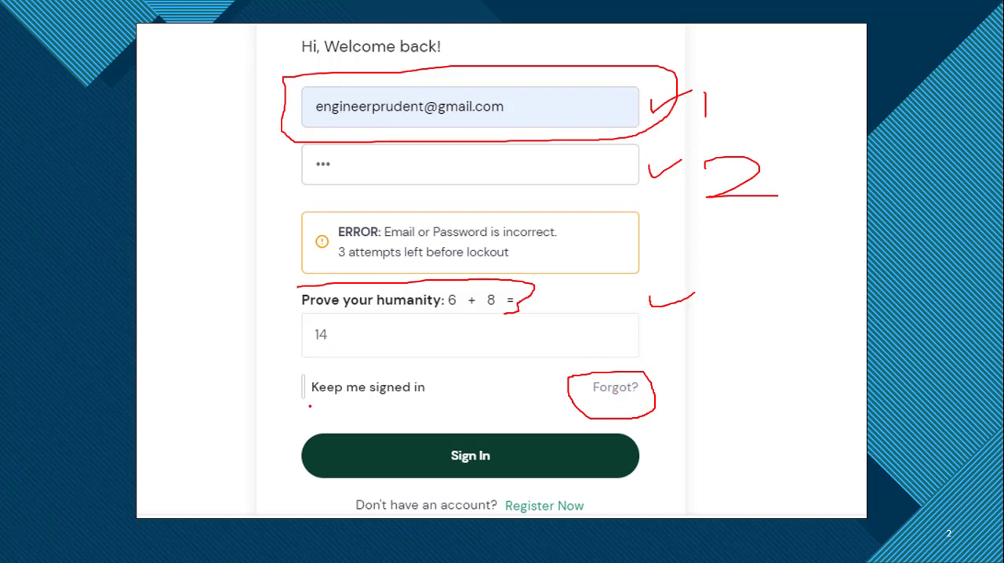
Leave the slideshow through the More menu's Screen options to reach the browser.
left_click(153, 549)
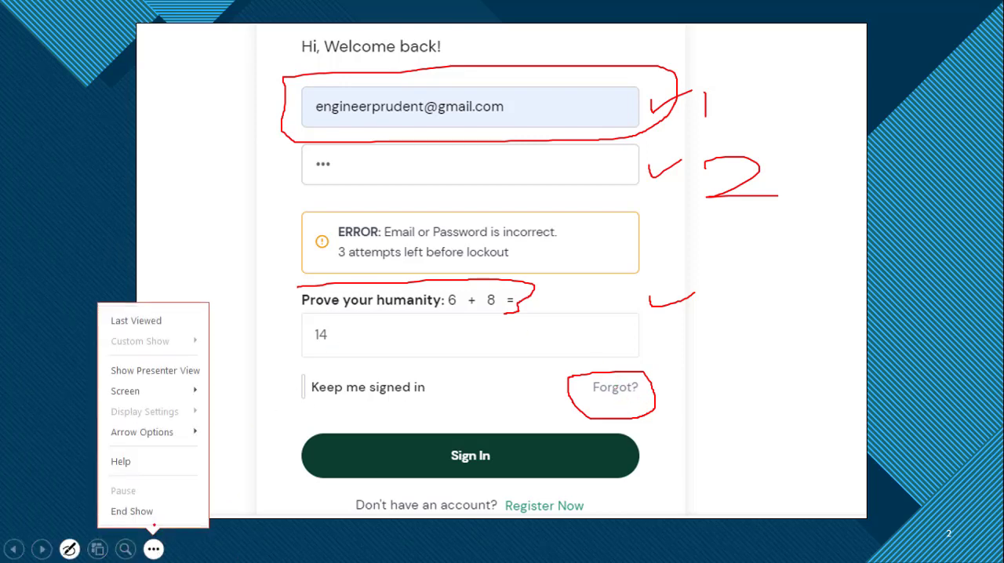
left_click(124, 390)
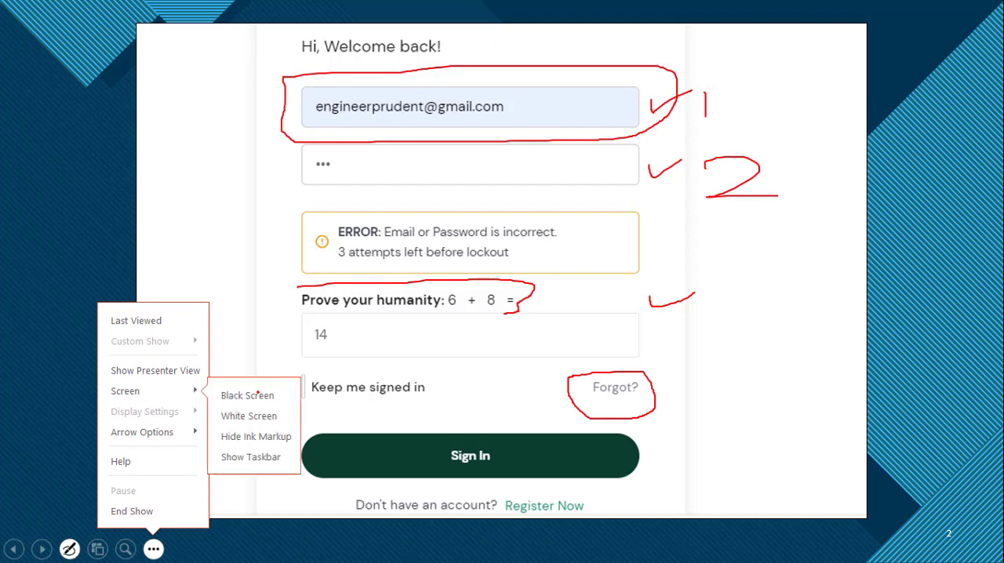
left_click(251, 456)
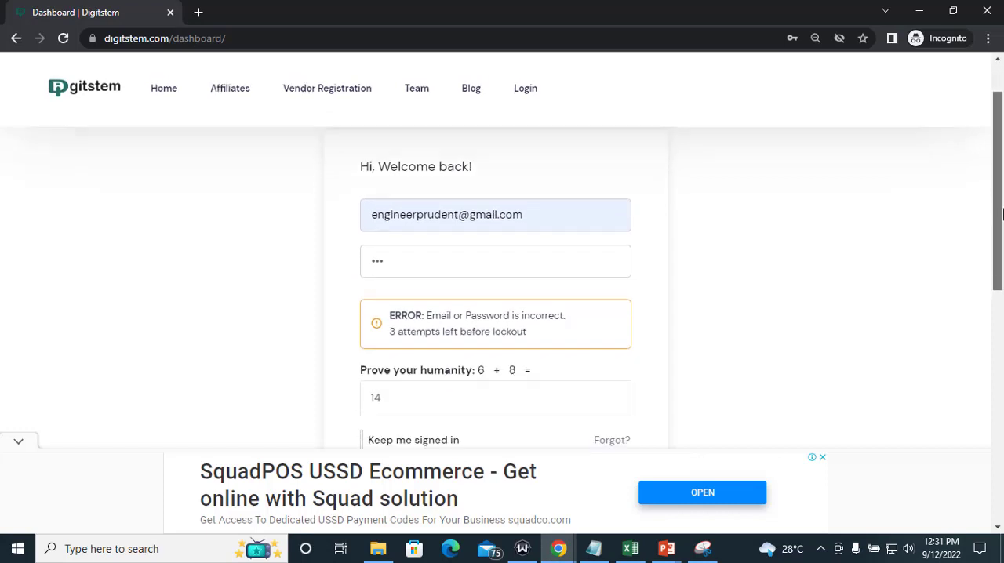
Scroll past the login fields and follow the Forgot? link to password recovery.
scroll("down", 3)
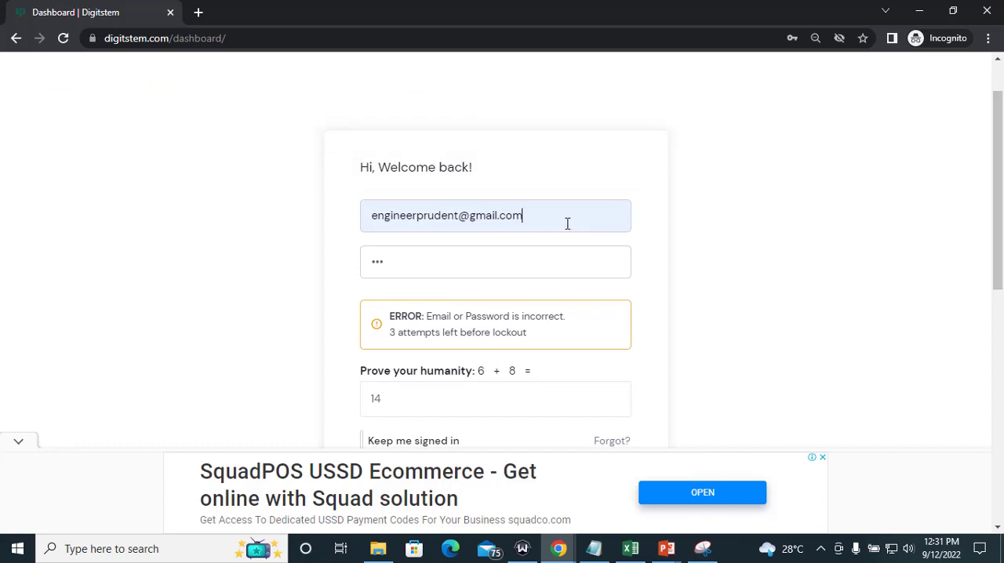
left_click(495, 262)
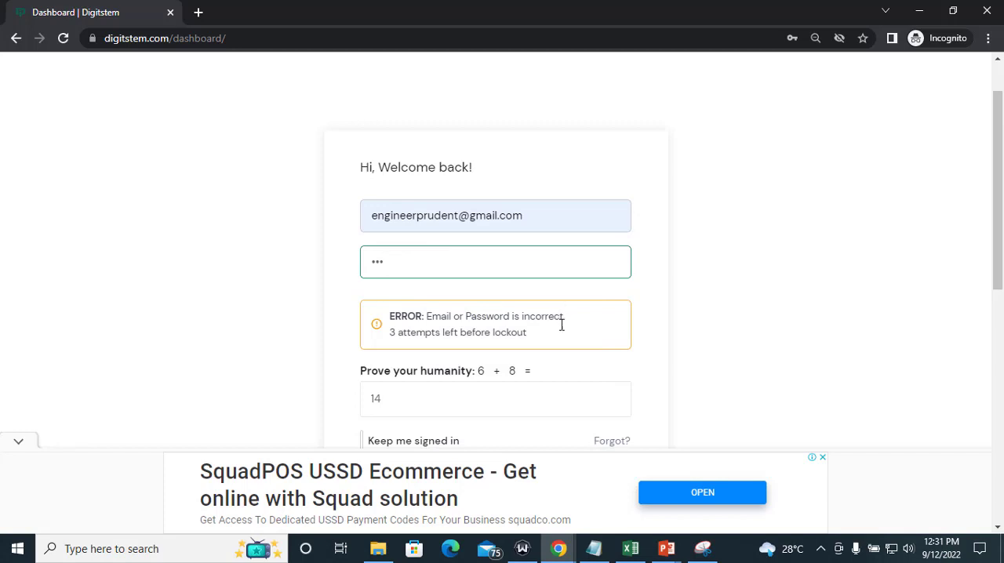
scroll("down", 3)
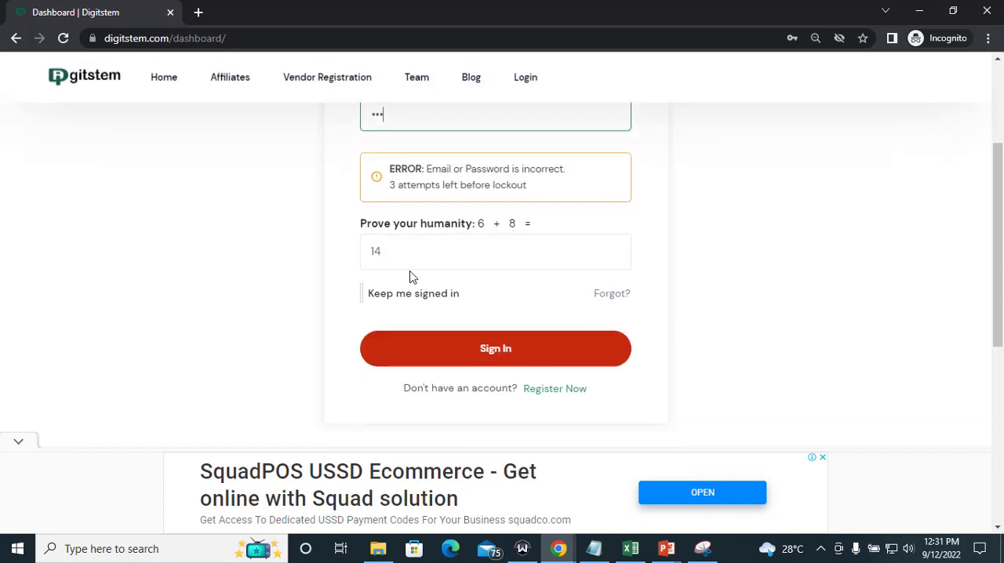
mouse_move(479, 284)
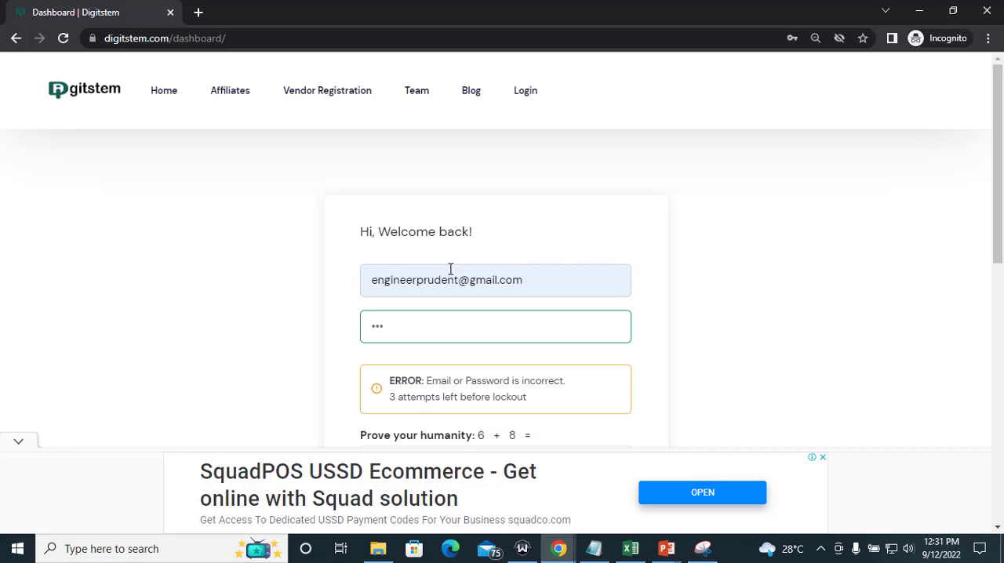
left_click(494, 326)
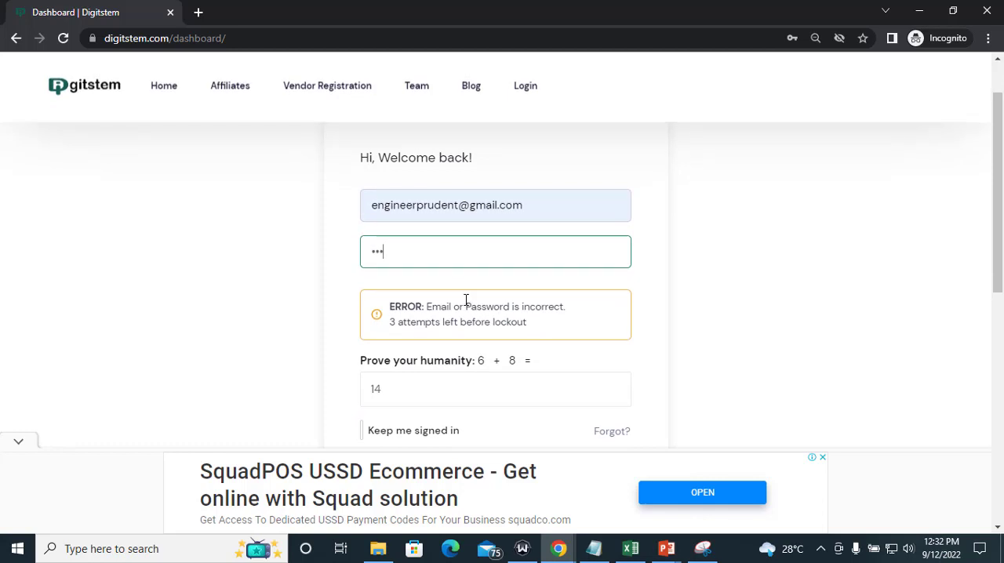
scroll("down", 3)
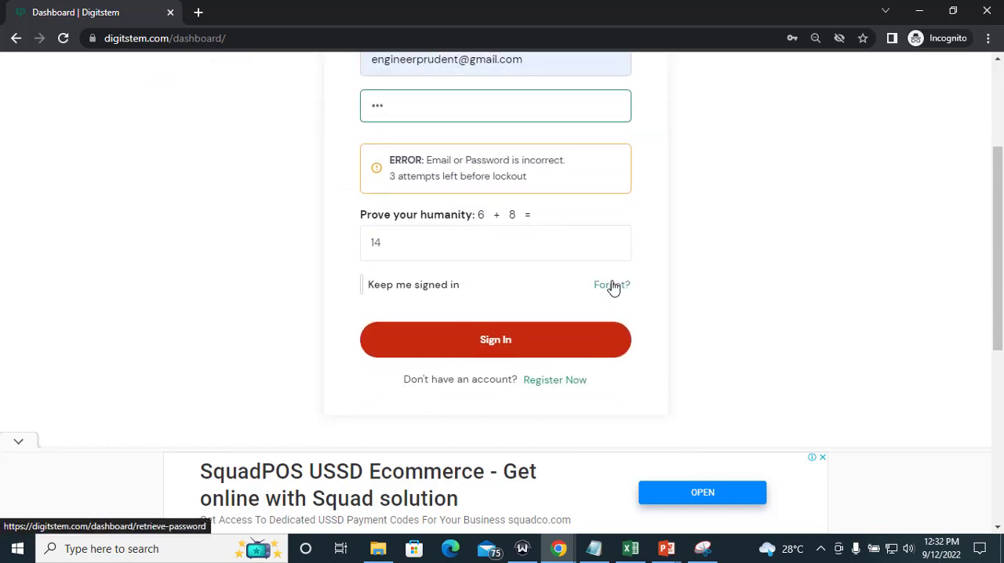
mouse_move(642, 283)
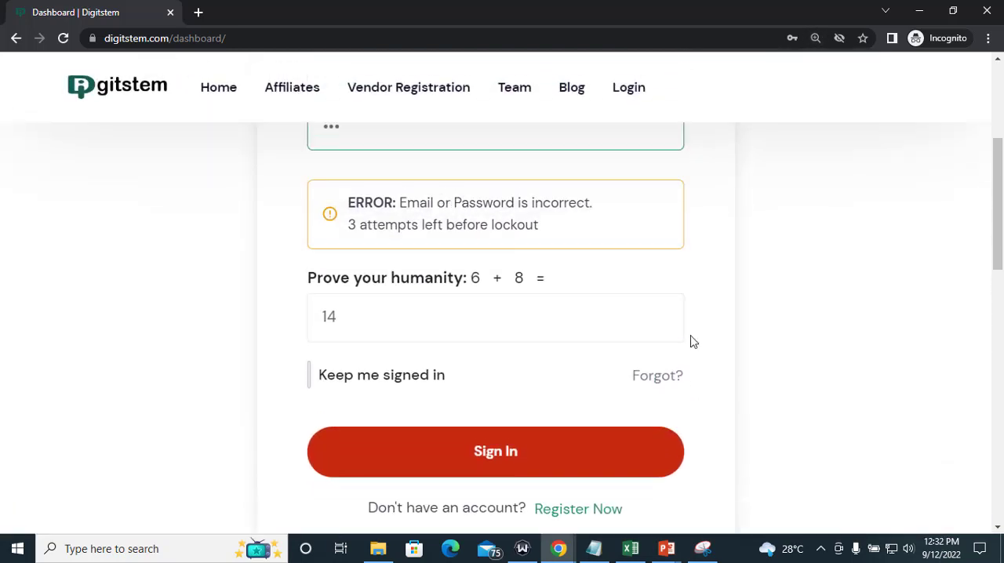
scroll("down", 3)
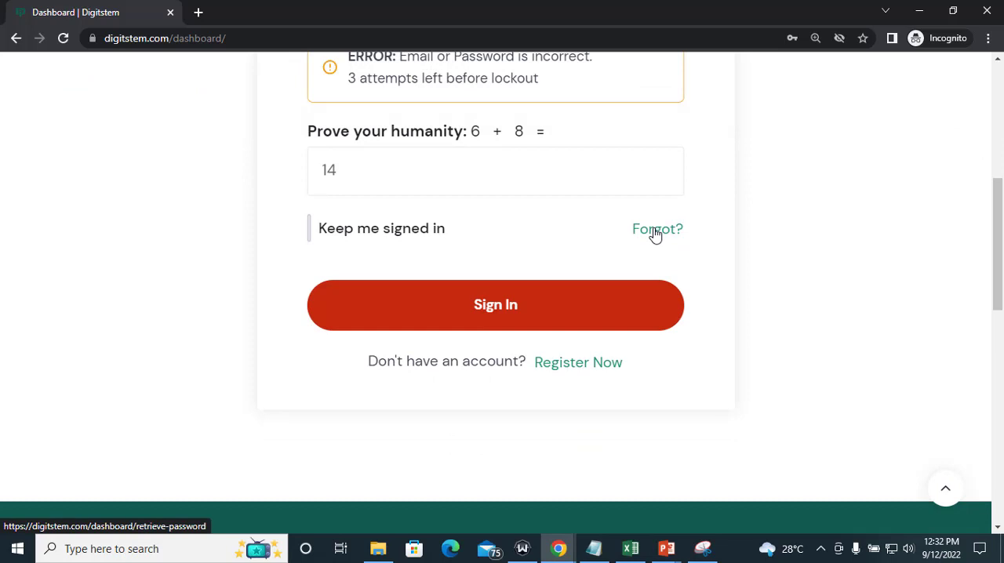
left_click(656, 229)
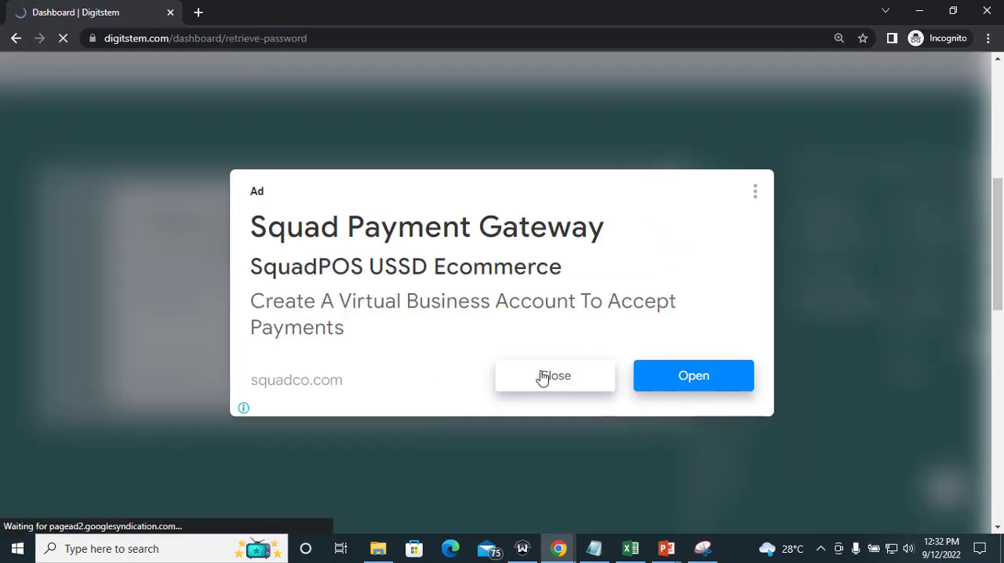
Close the pop-up ad and focus the empty Username or email field.
left_click(556, 376)
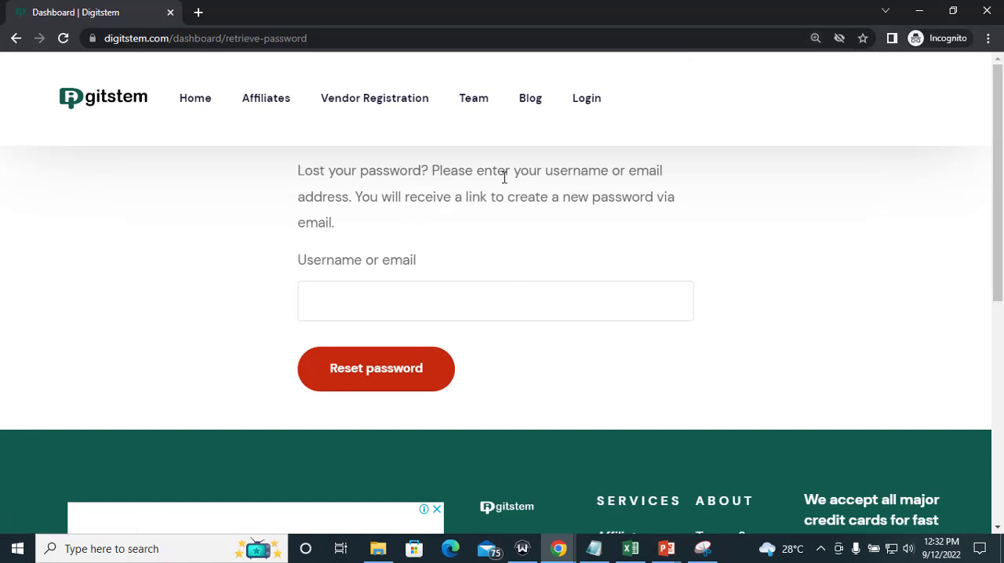
mouse_move(375, 263)
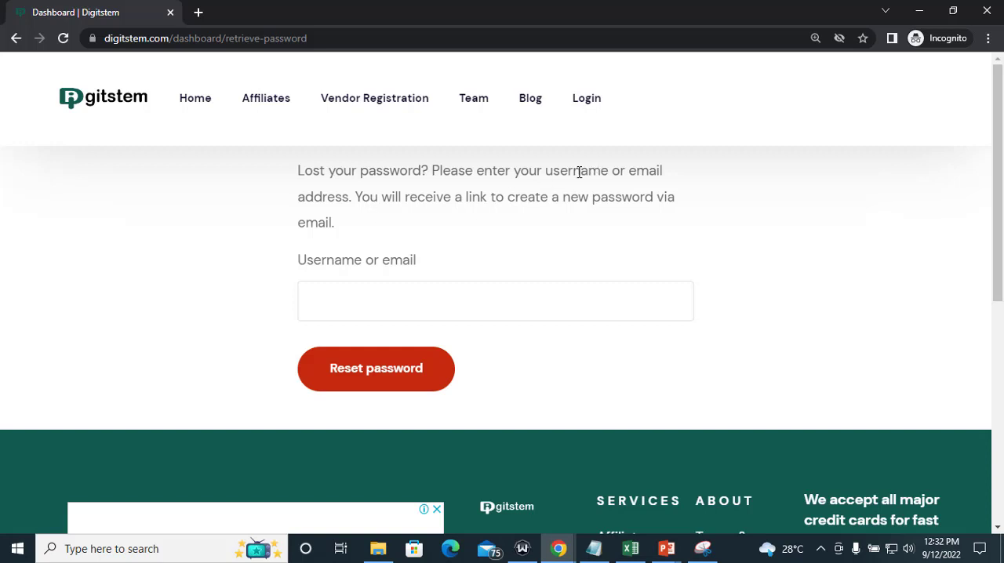
double_click(646, 171)
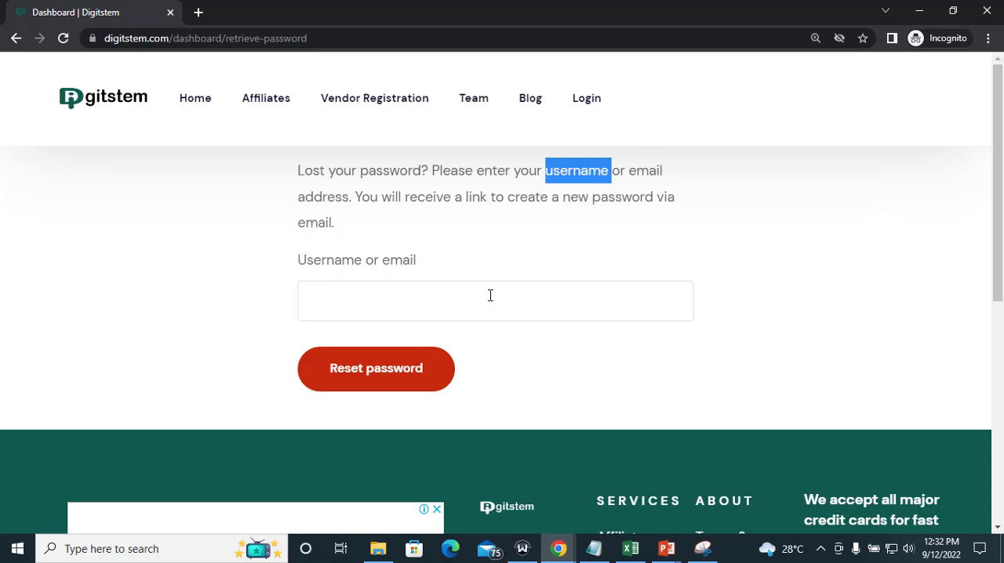
left_click(495, 300)
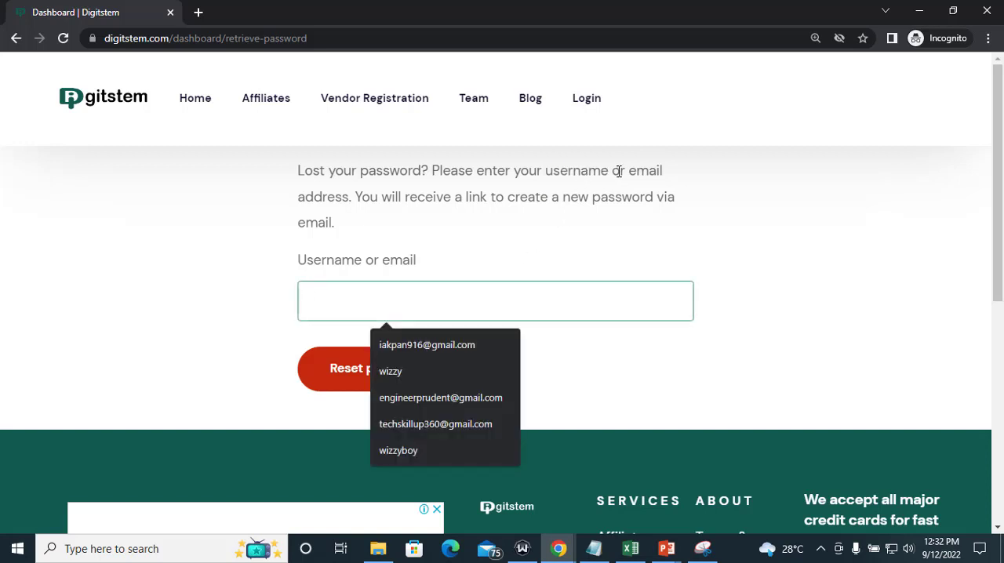
mouse_move(489, 300)
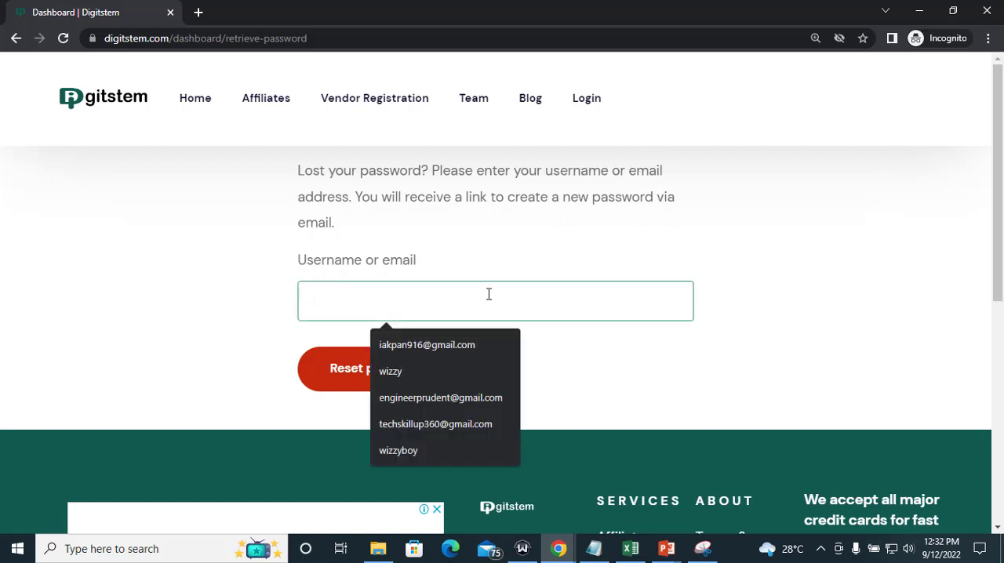
left_click(375, 301)
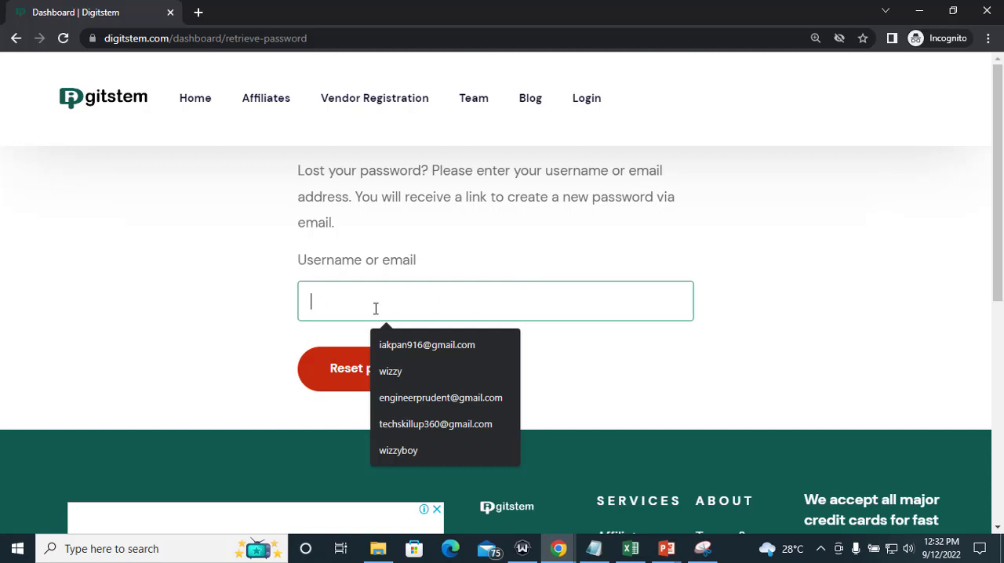
mouse_move(539, 306)
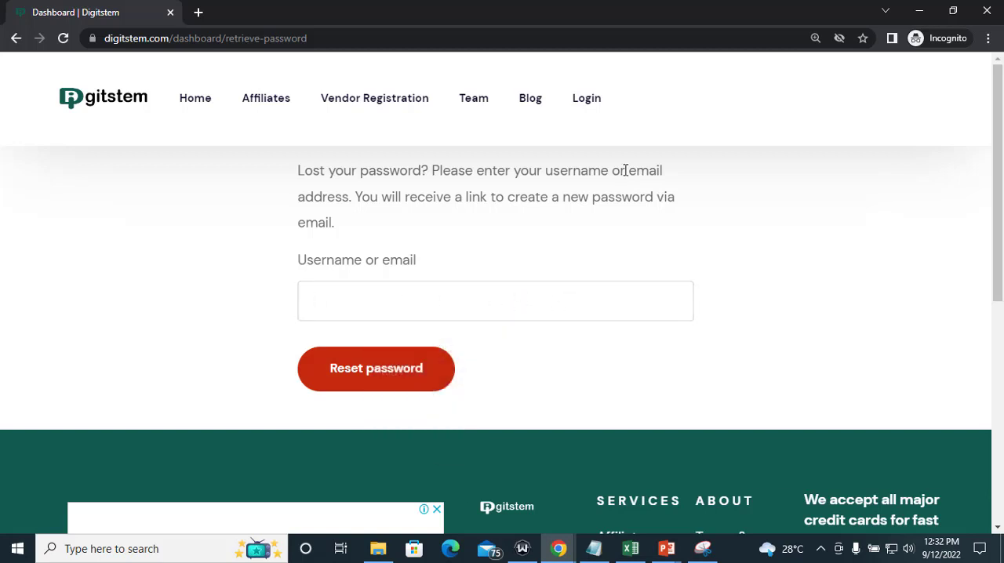
double_click(578, 171)
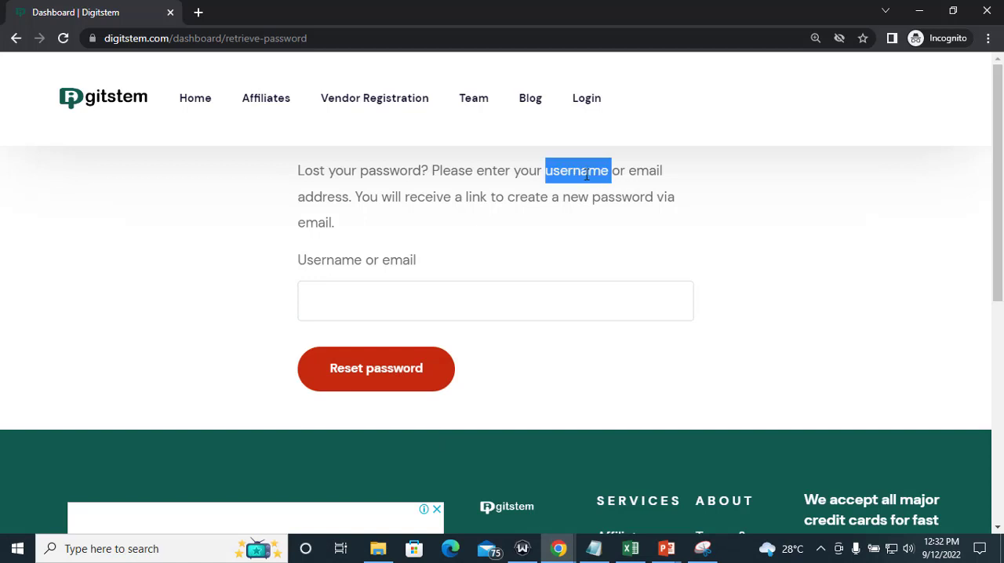
left_click(495, 300)
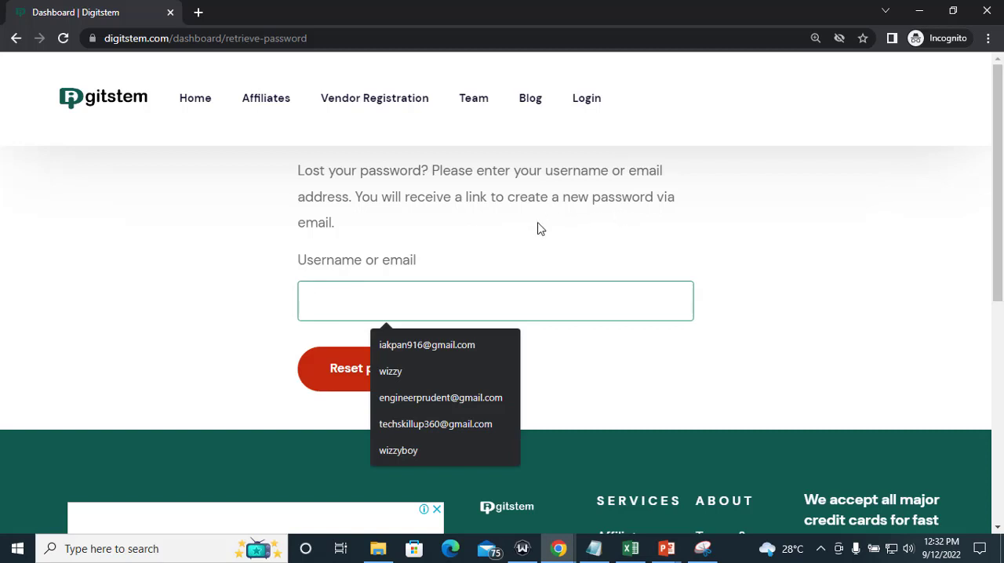
mouse_move(658, 171)
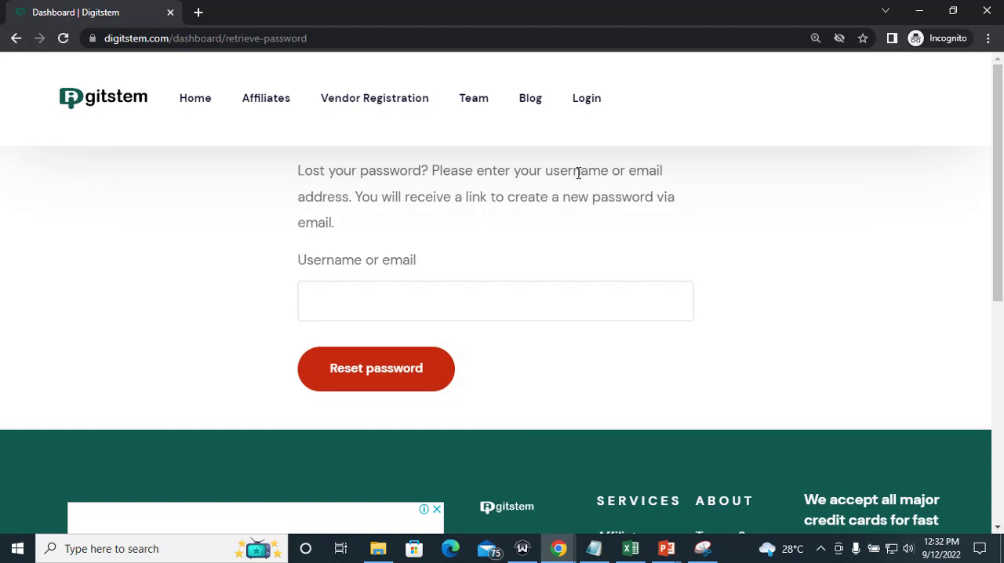
double_click(645, 171)
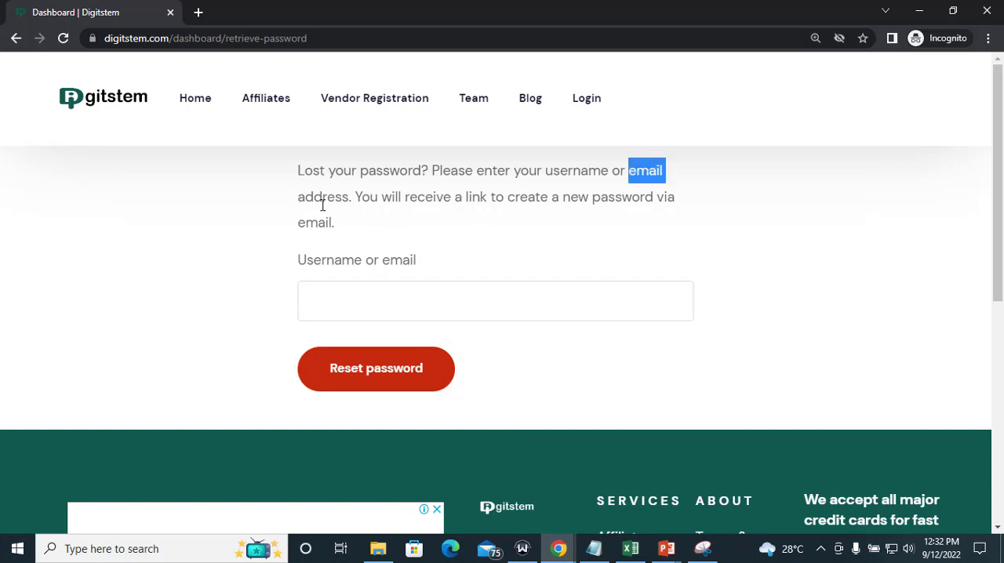
left_click(495, 301)
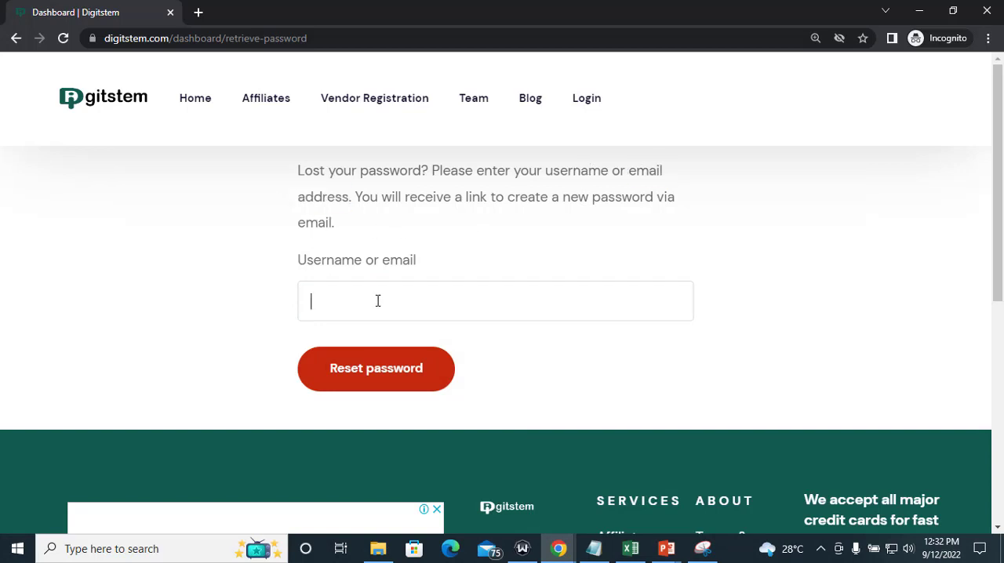
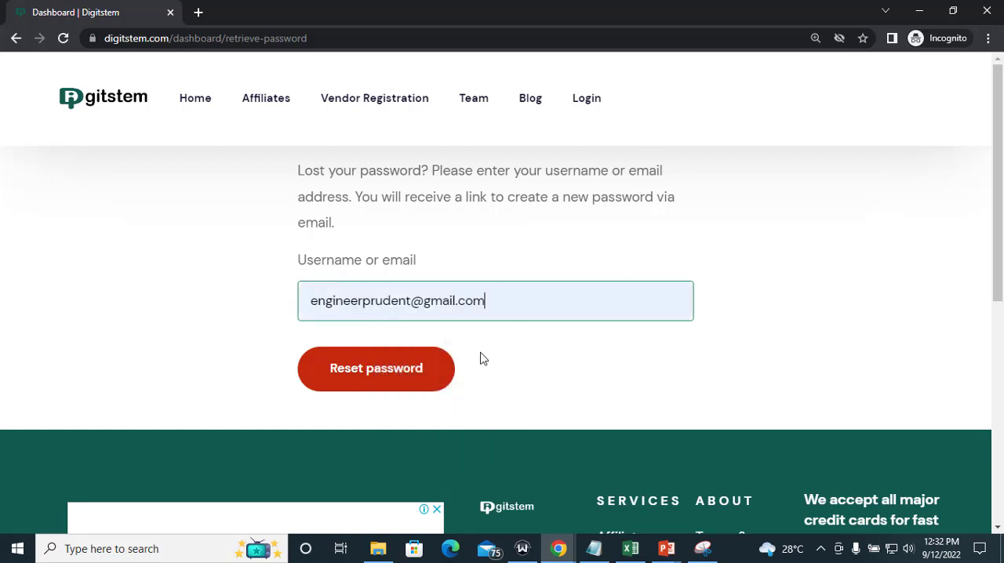
mouse_move(442, 194)
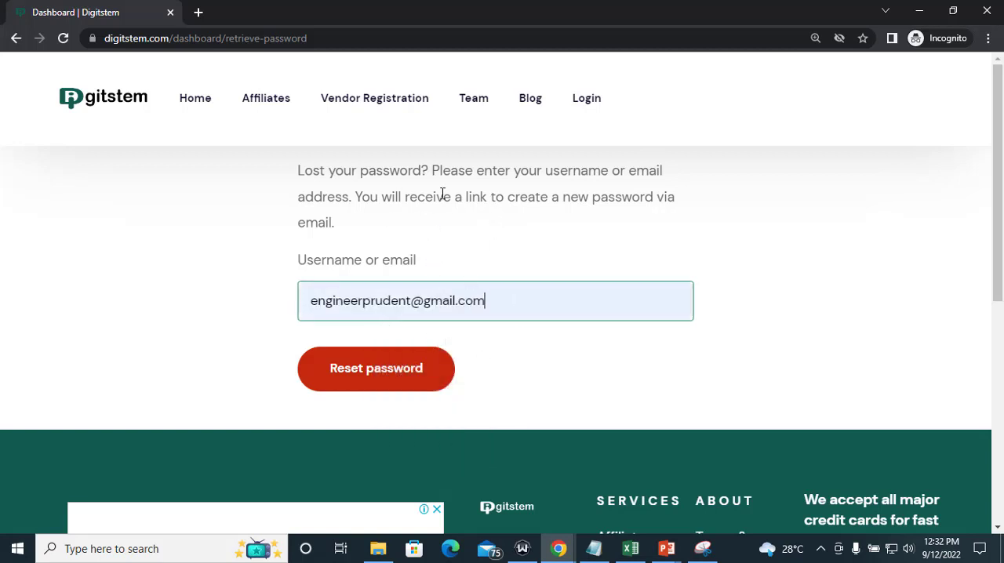
mouse_move(677, 210)
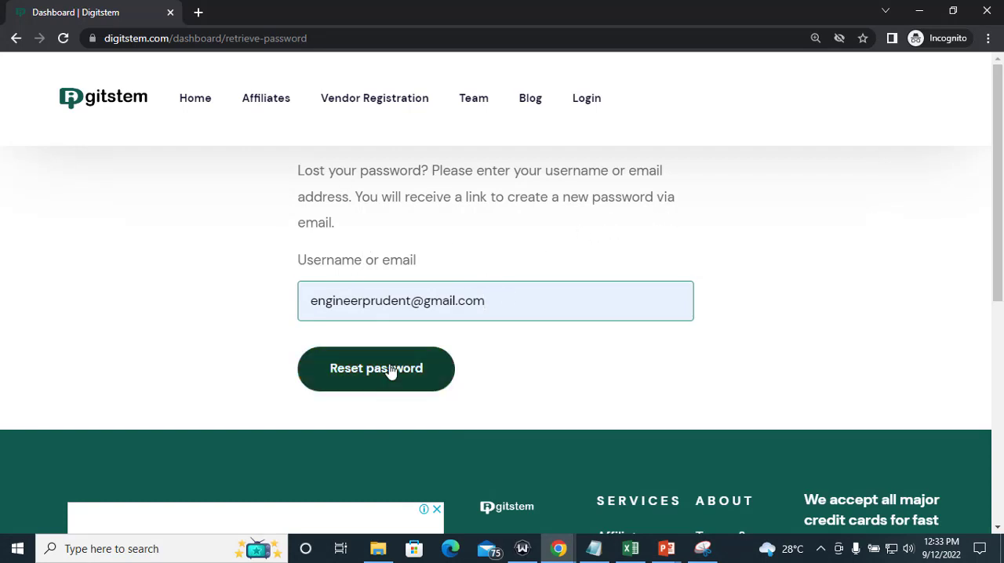
left_click(376, 369)
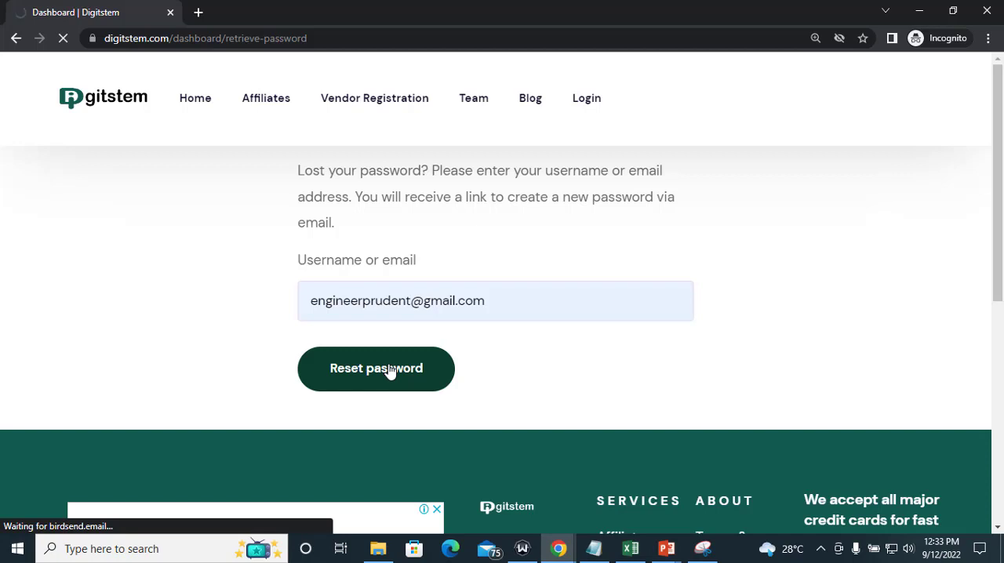
Confirm the green 'Check your E-Mail' banner, highlighting 'junk' in its message.
left_click(376, 369)
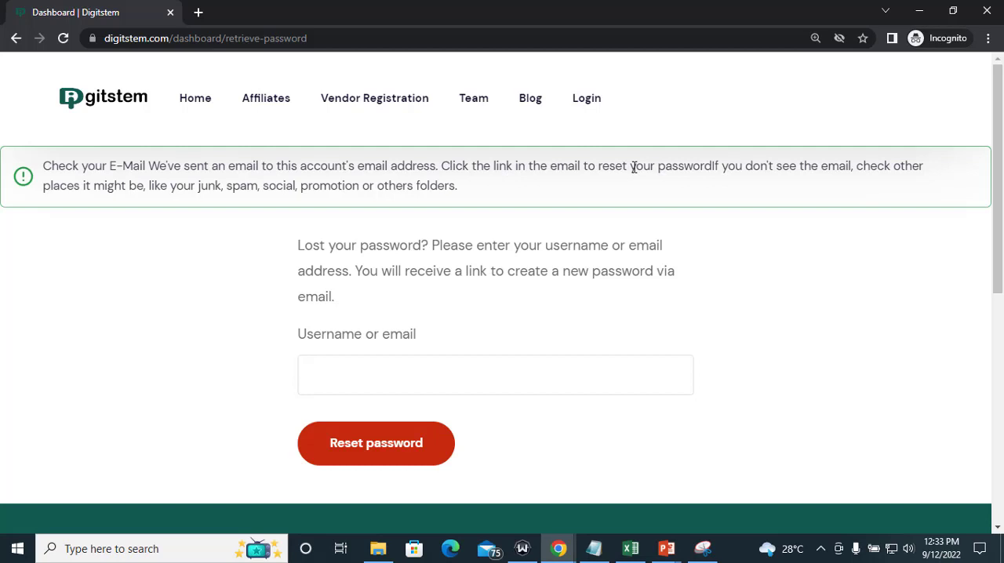
mouse_move(78, 164)
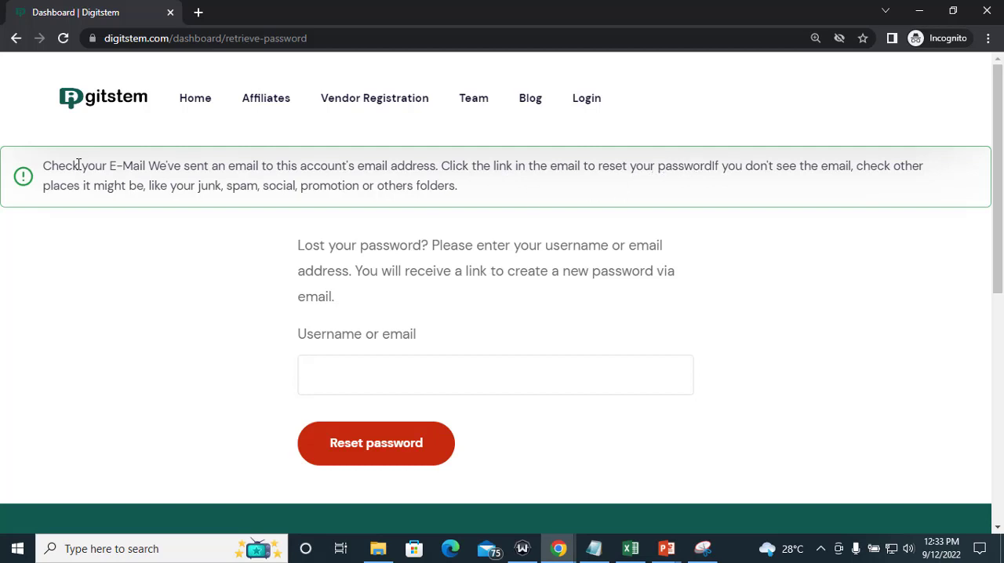
mouse_move(308, 171)
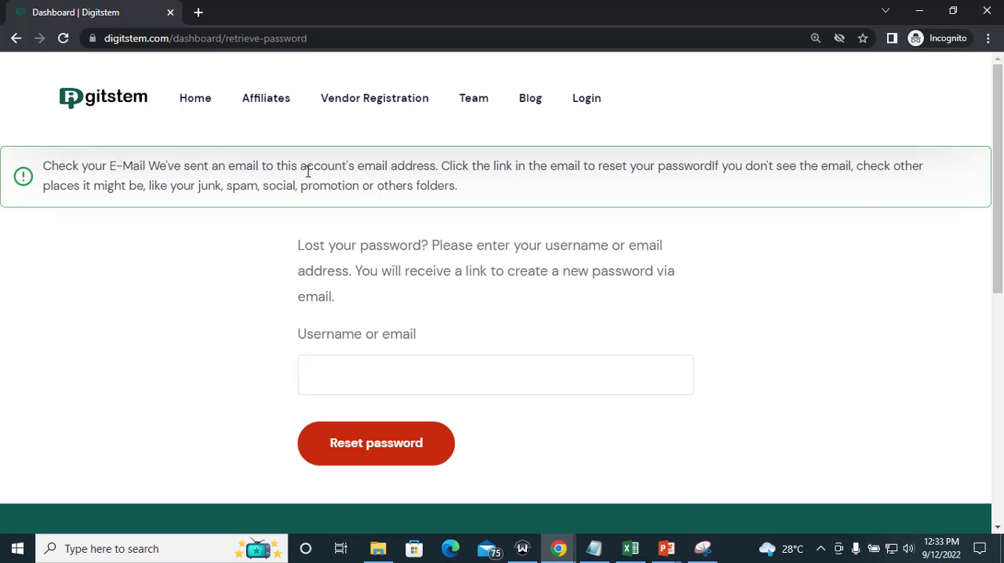
mouse_move(521, 182)
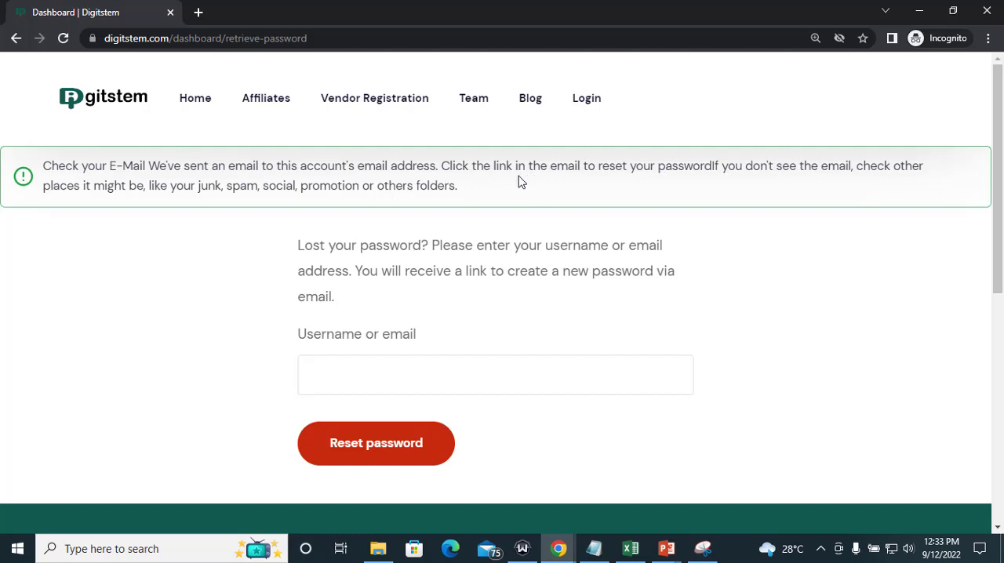
mouse_move(613, 192)
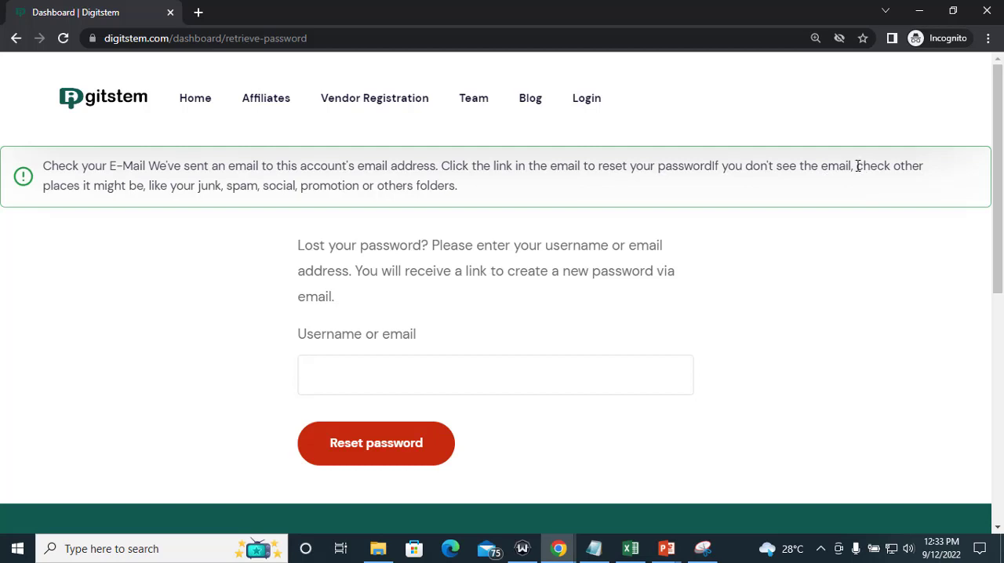
mouse_move(774, 205)
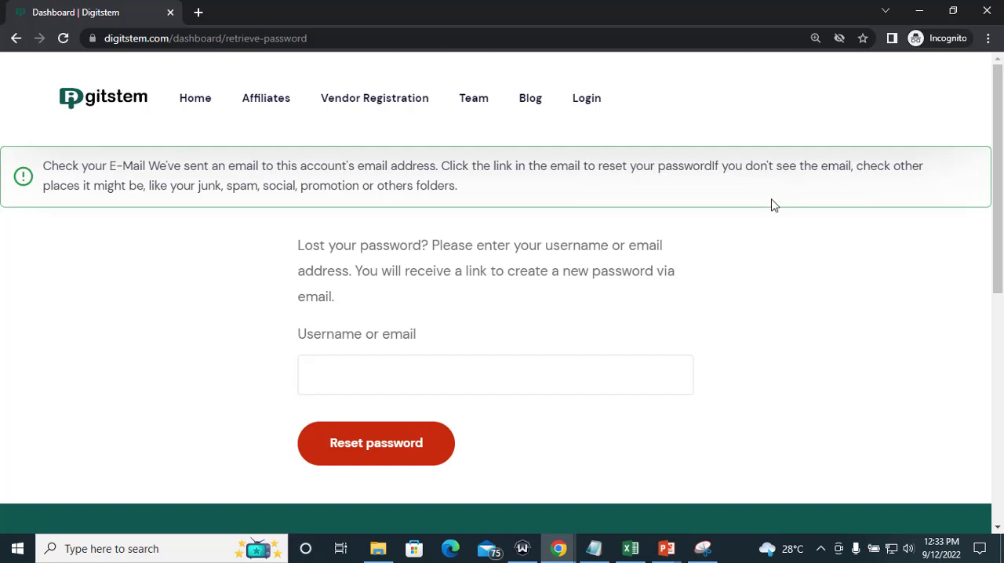
mouse_move(712, 233)
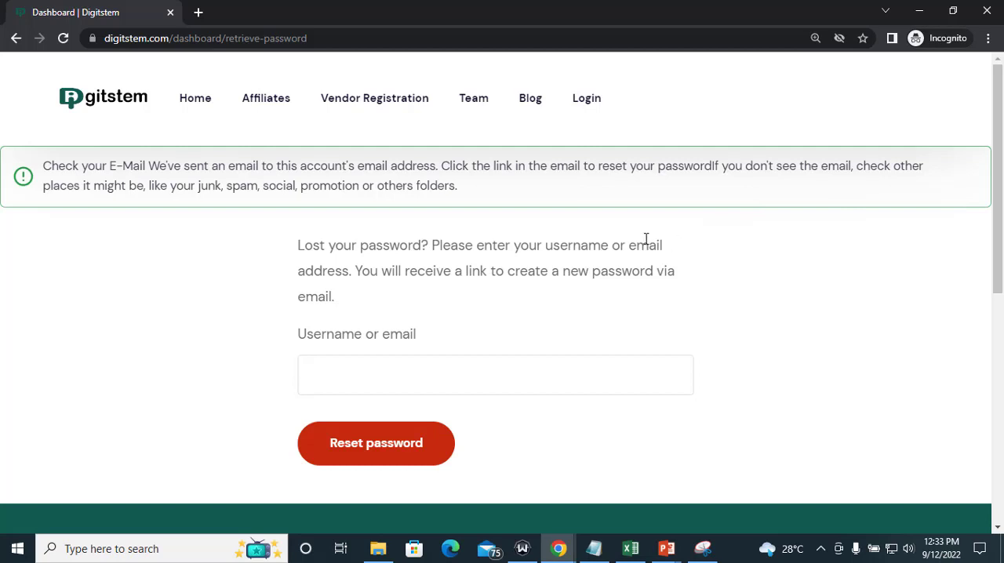
mouse_move(811, 196)
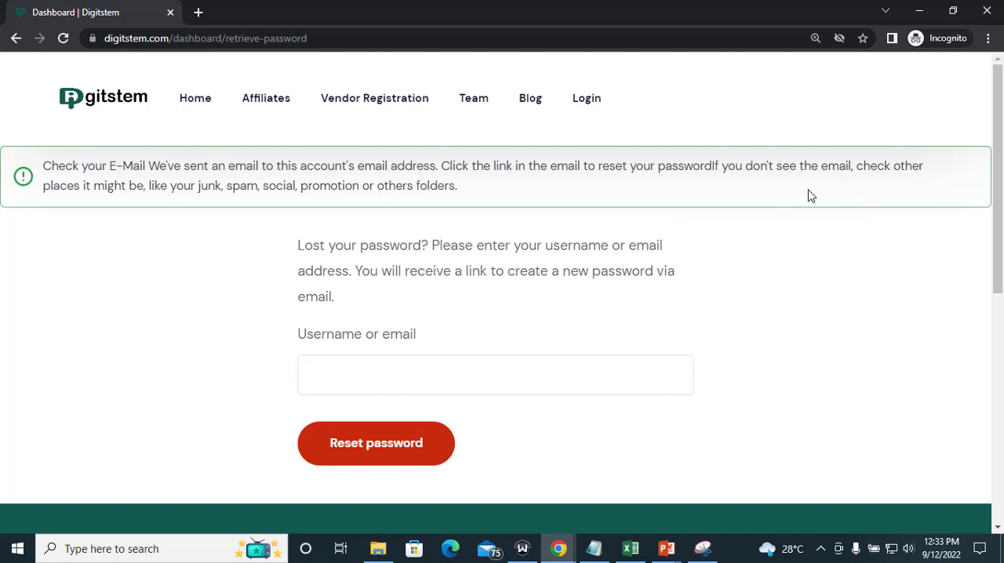
mouse_move(766, 191)
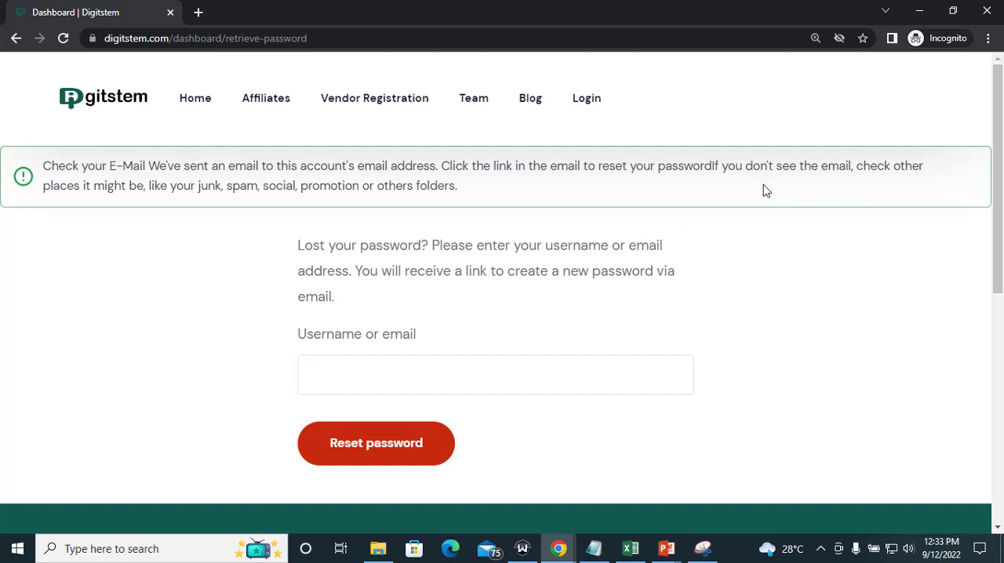
mouse_move(133, 213)
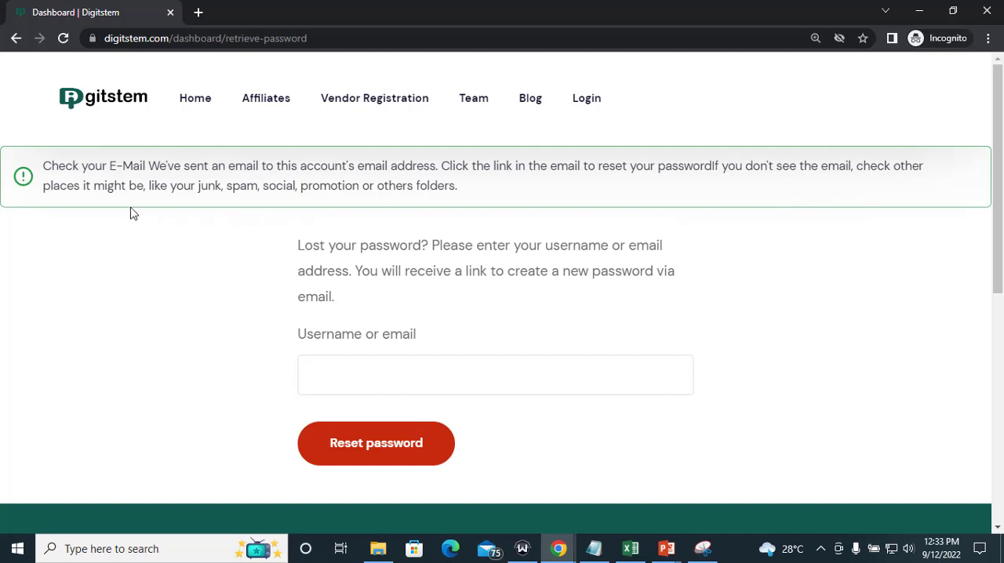
mouse_move(135, 210)
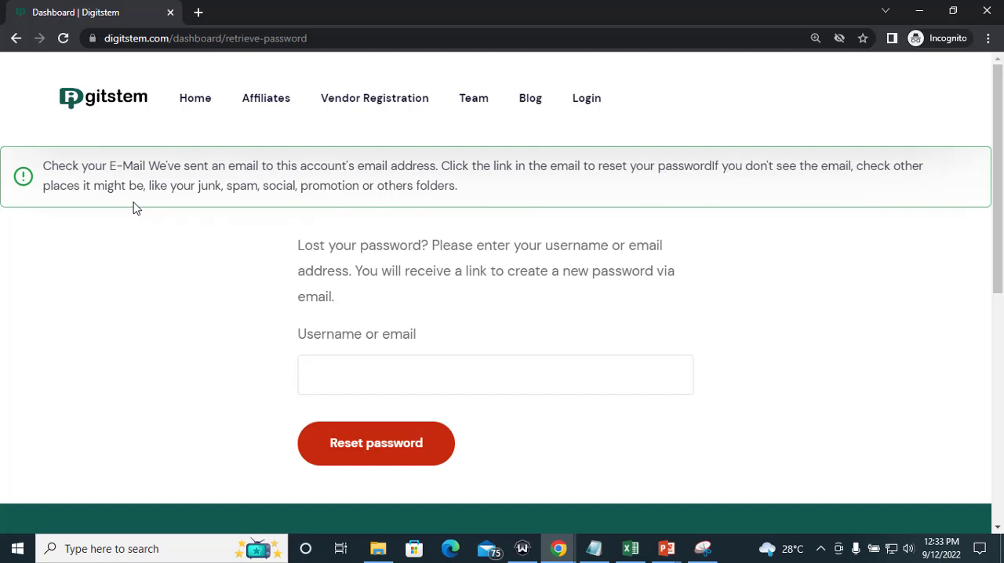
mouse_move(193, 190)
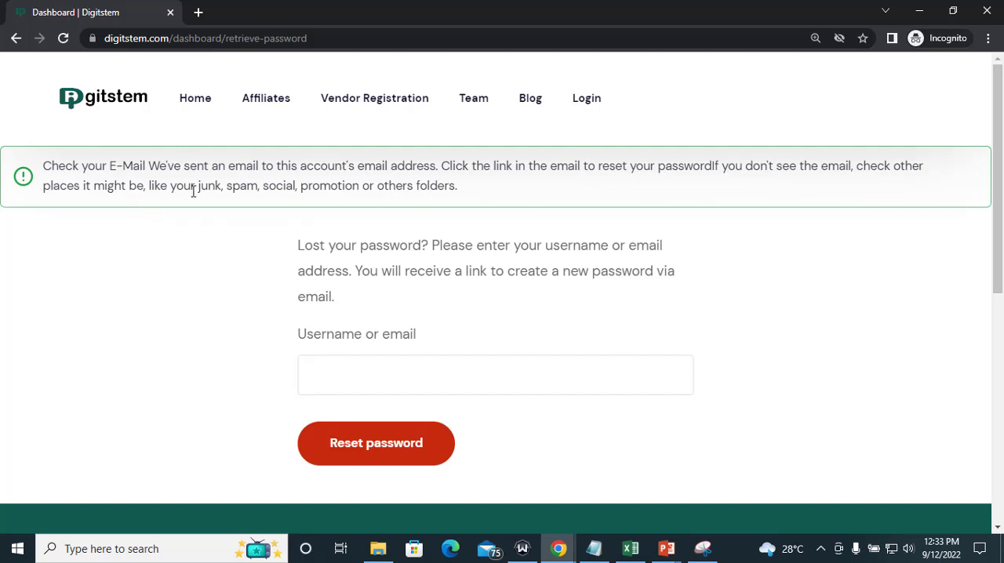
double_click(208, 186)
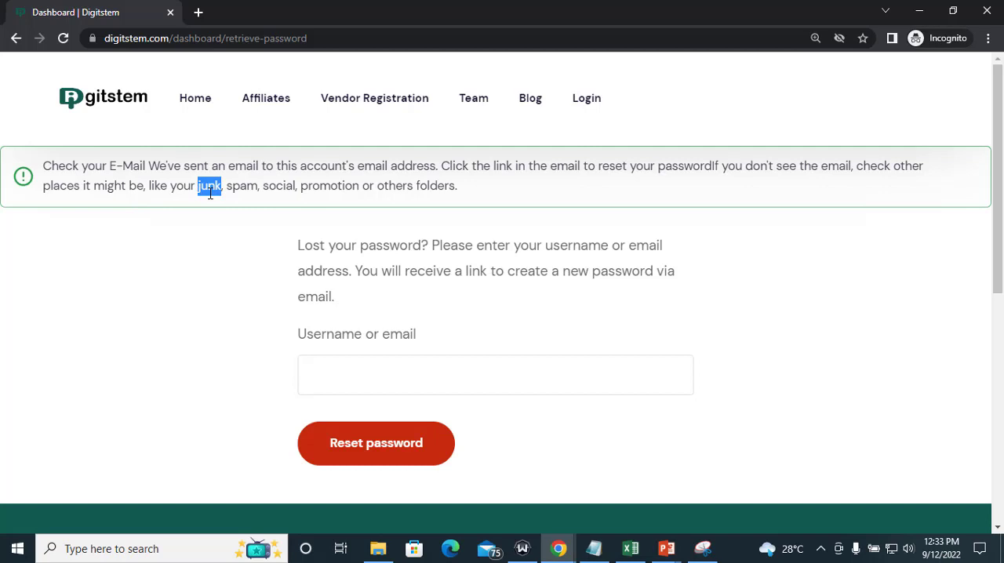
mouse_move(239, 189)
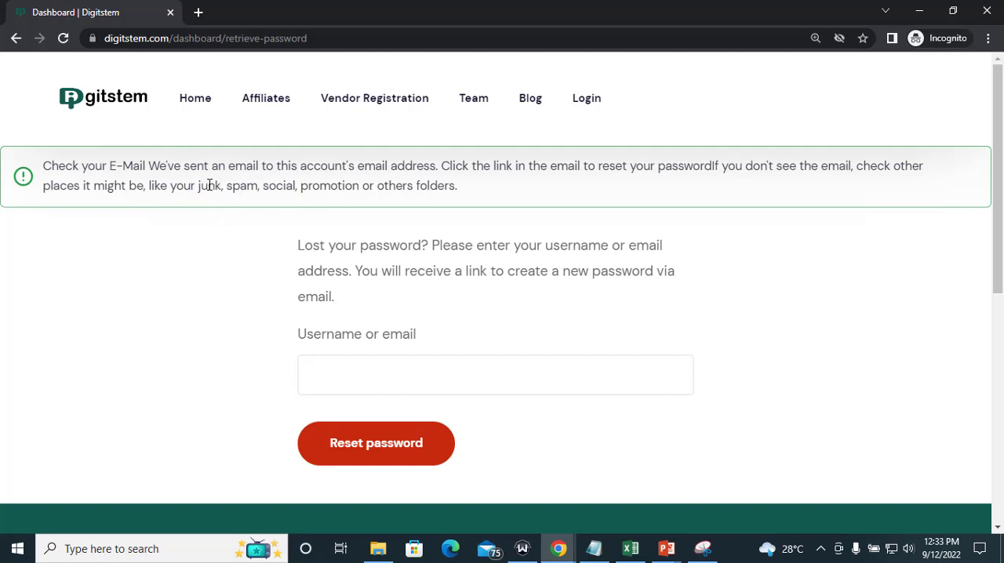
mouse_move(223, 212)
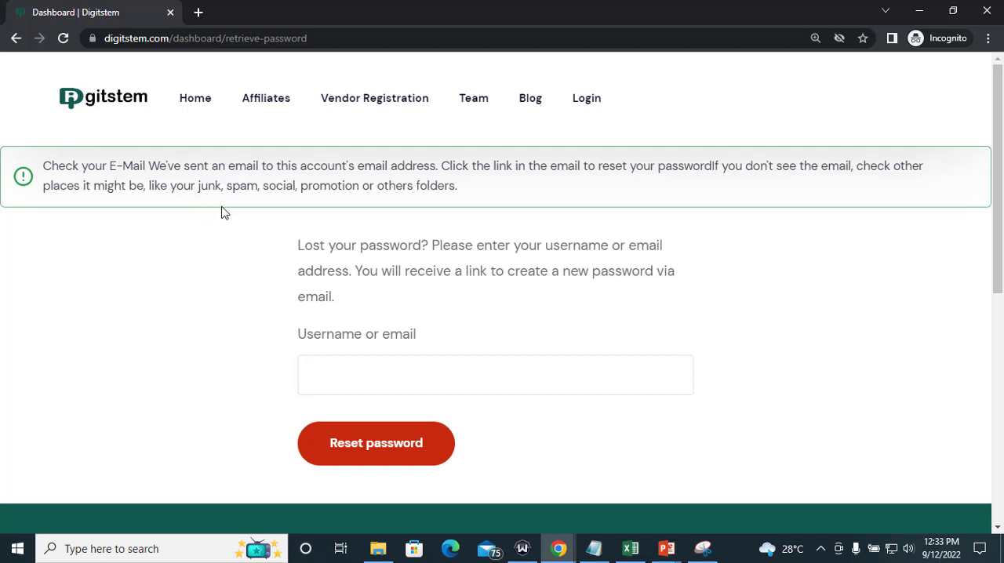
double_click(207, 186)
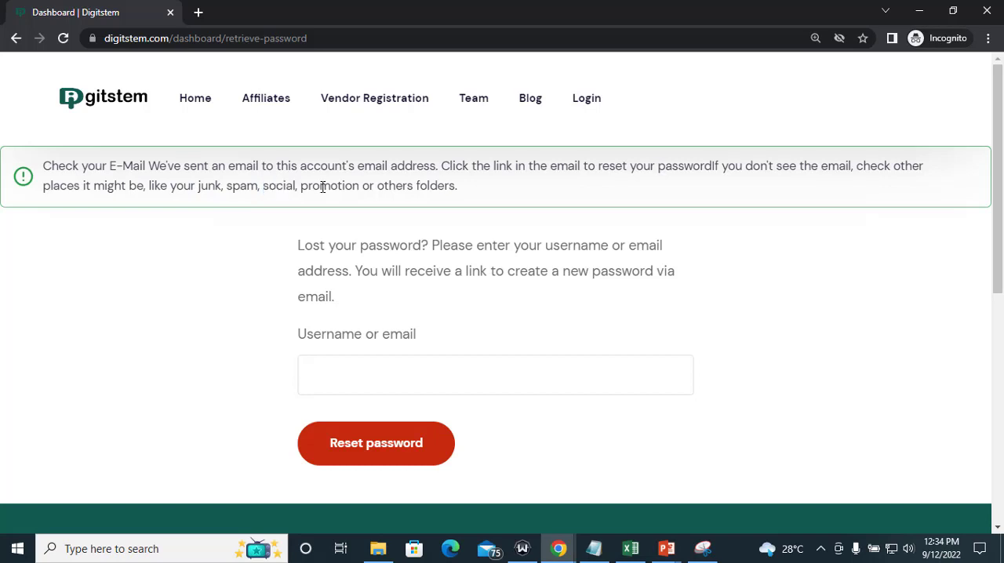
mouse_move(430, 188)
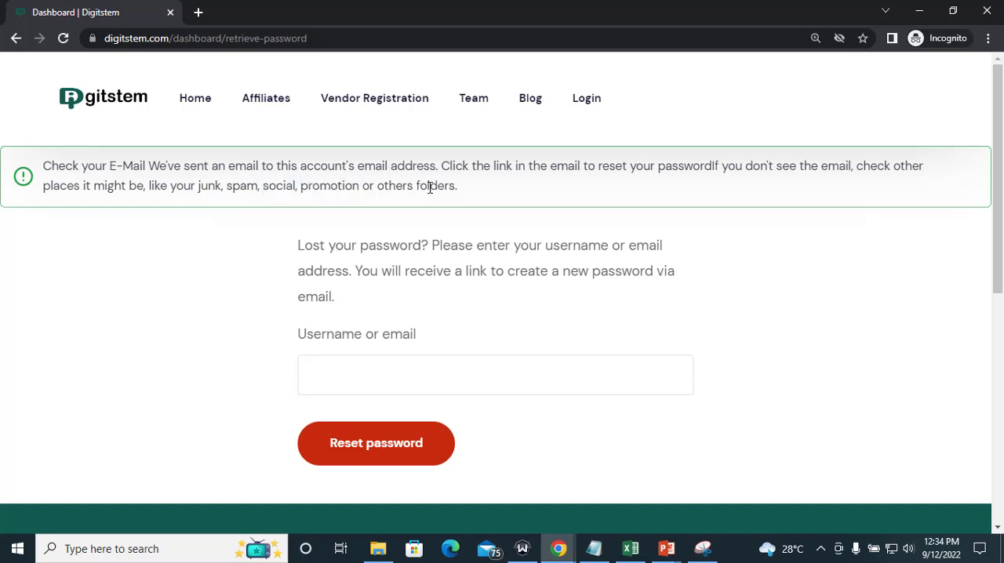
mouse_move(363, 230)
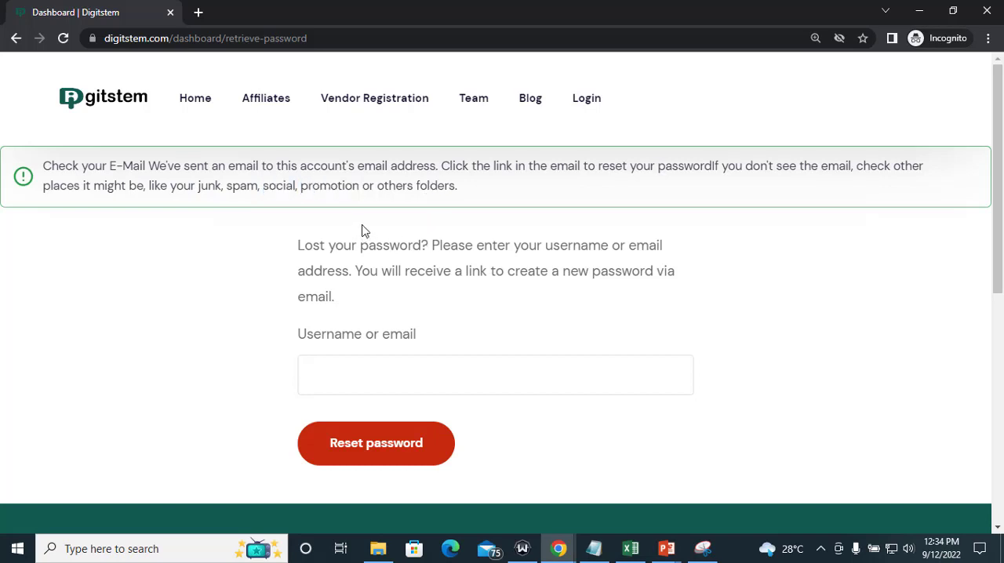
mouse_move(327, 288)
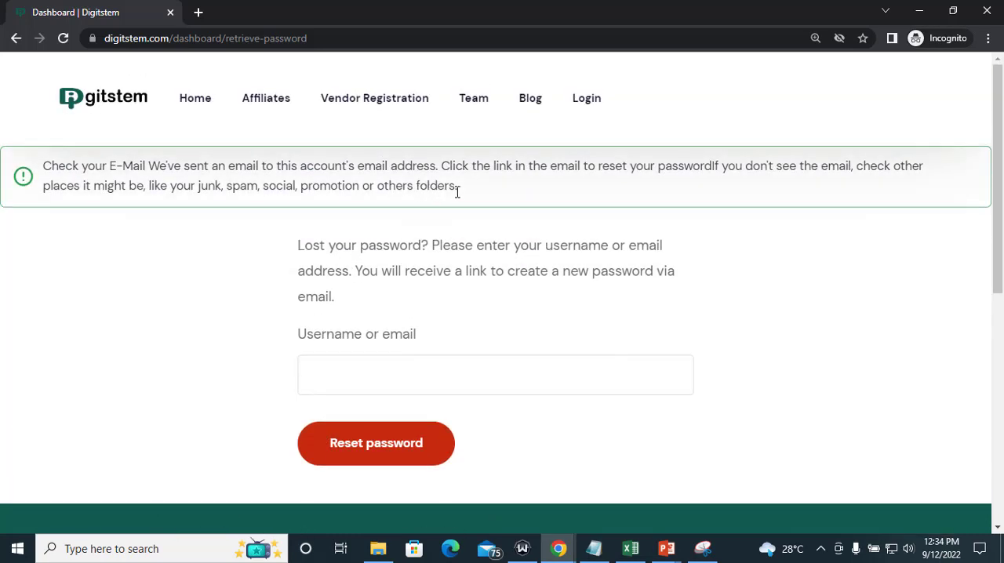
mouse_move(452, 298)
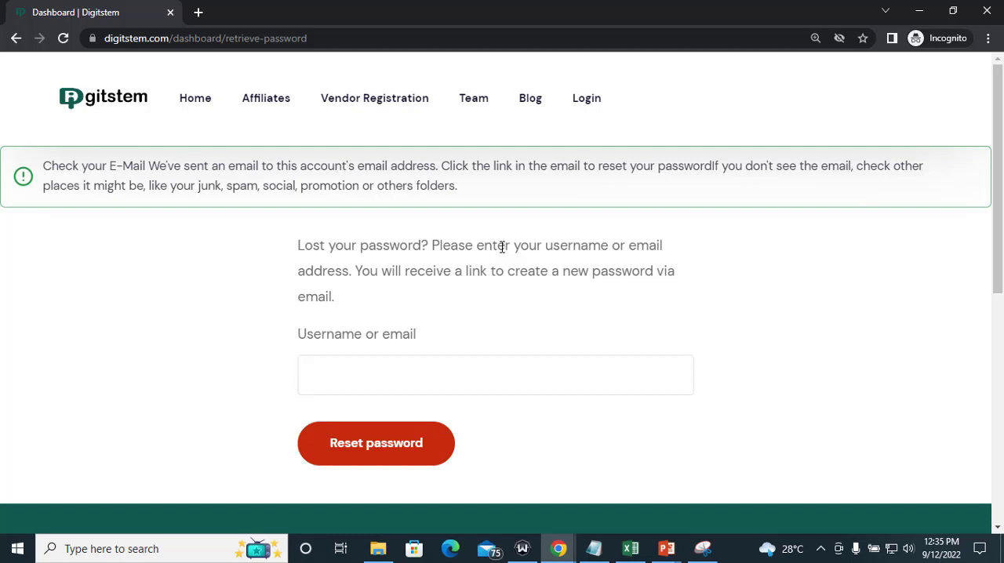
mouse_move(610, 451)
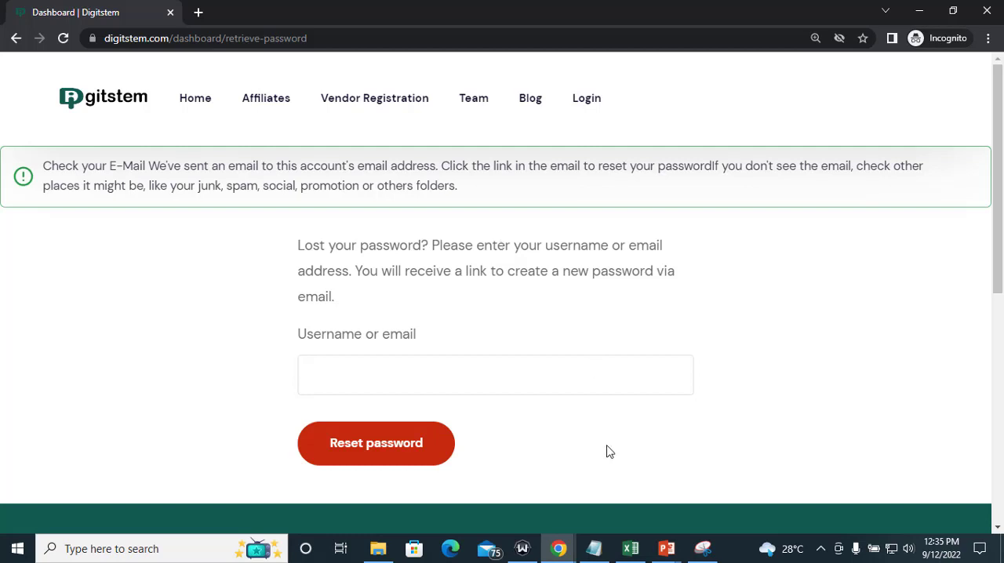
mouse_move(635, 490)
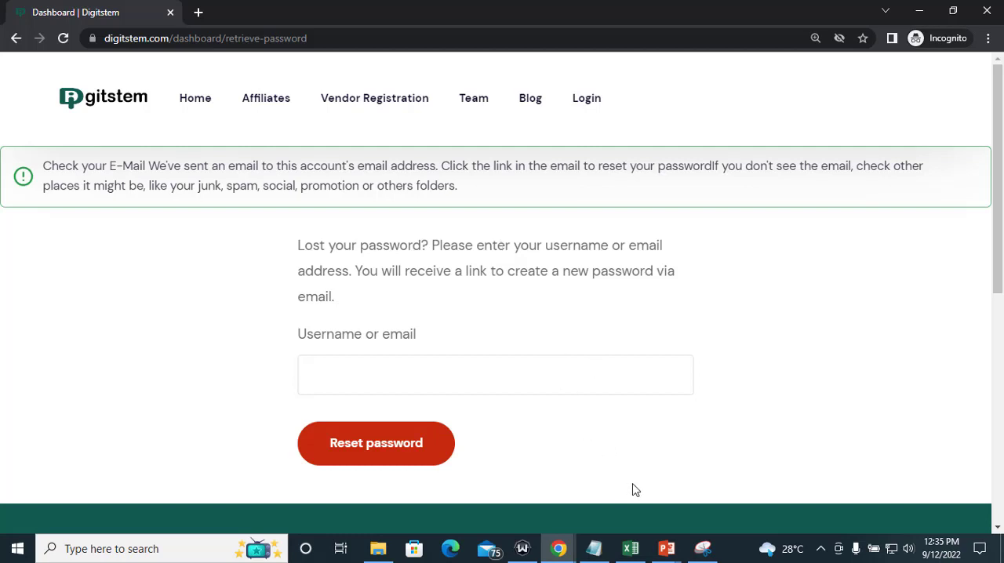